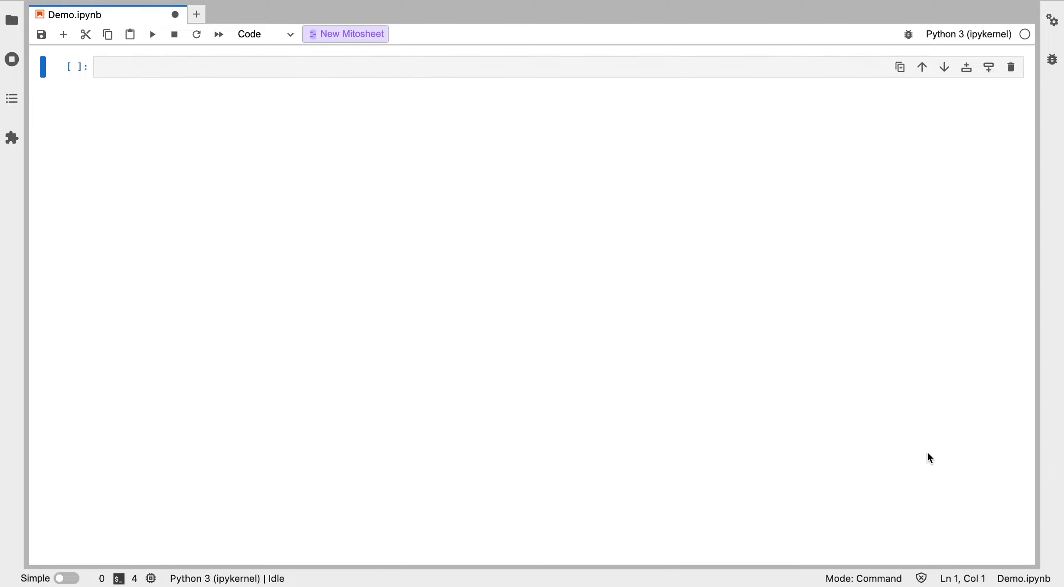
mouse_move(472, 219)
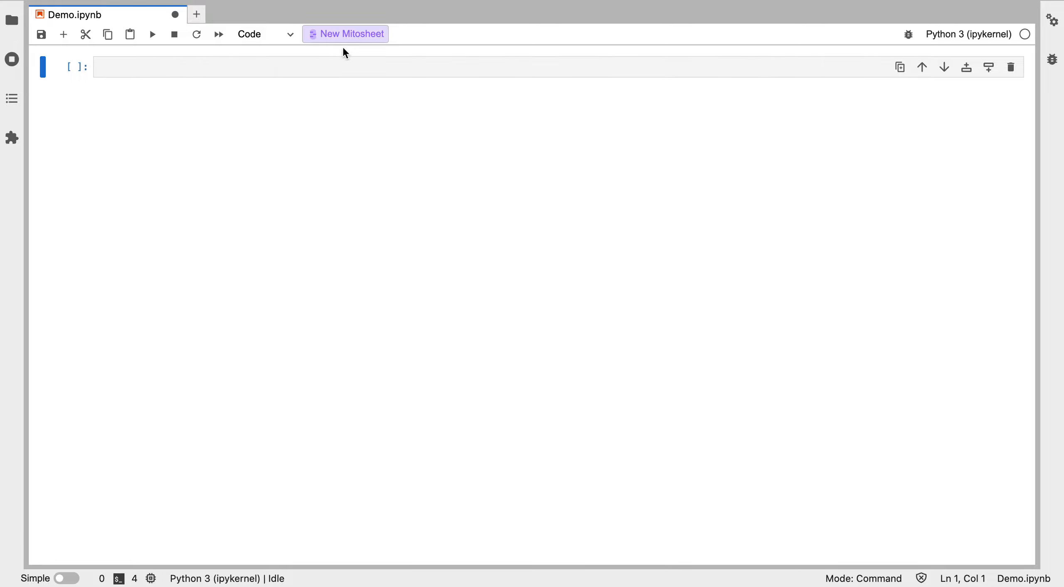
- Insert a new blank Mito spreadsheet cell into the notebook
click(345, 34)
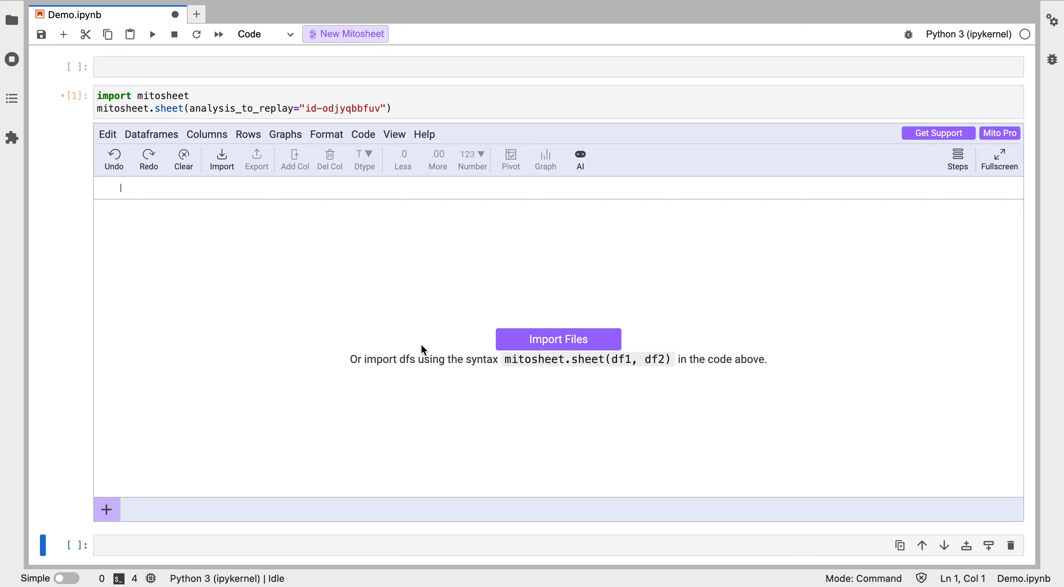
mouse_move(180, 537)
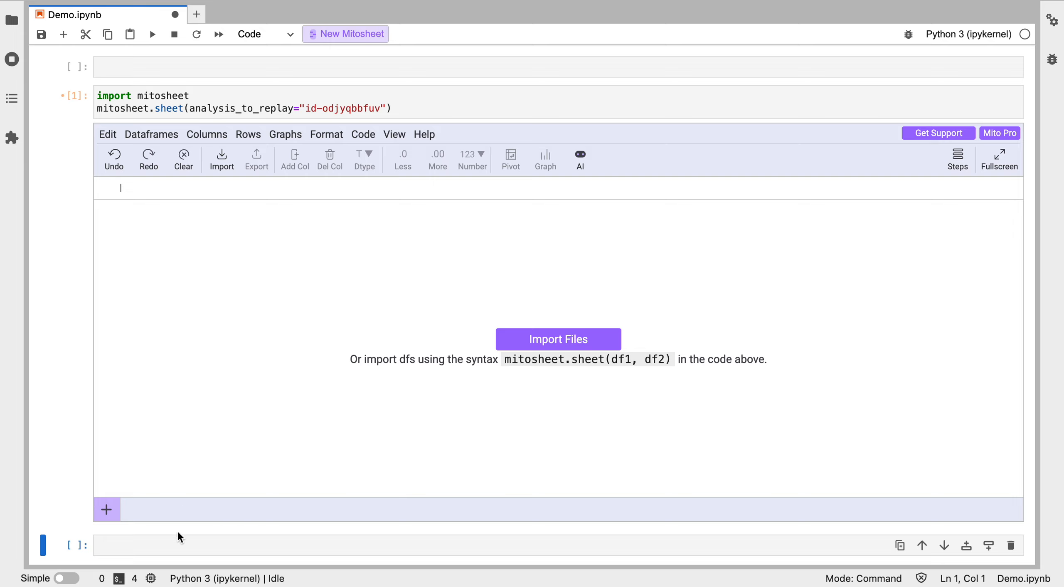
mouse_move(152, 228)
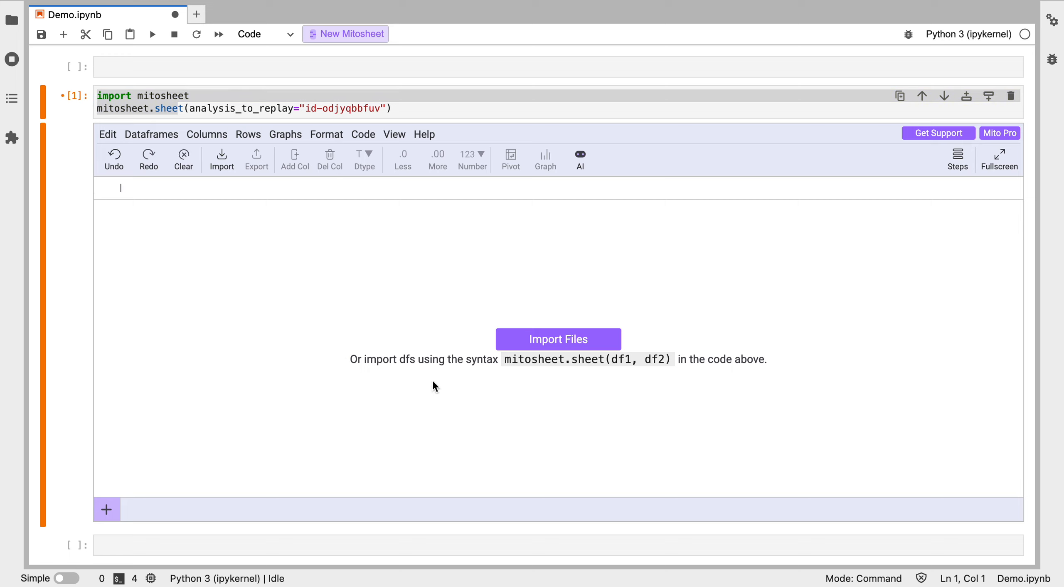
mouse_move(339, 290)
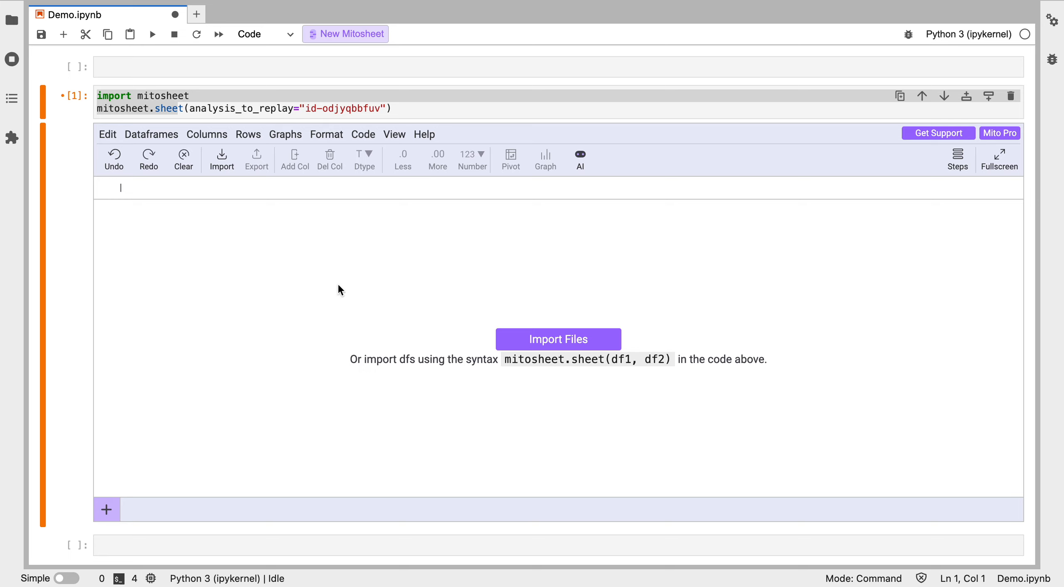
- Import Tesla_Data.csv via Import Files, searching 'tes', giving 1692 rows and 7 columns
click(220, 159)
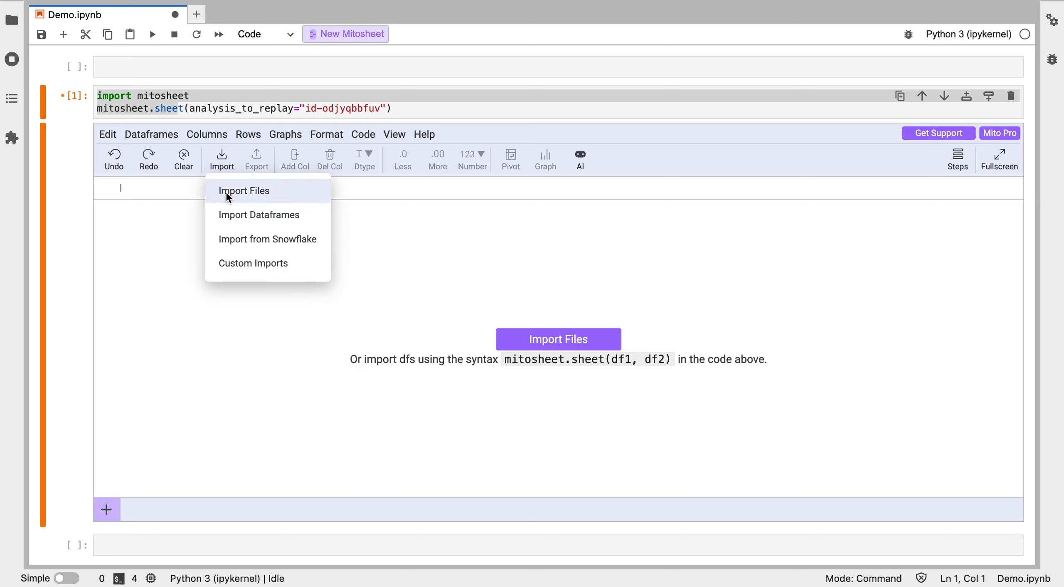
mouse_move(258, 214)
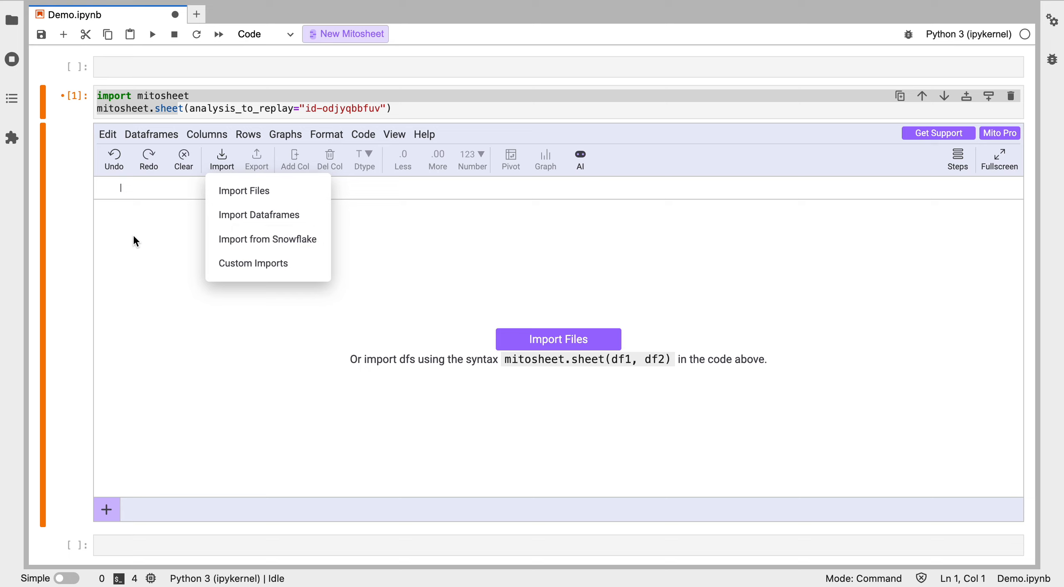
mouse_move(163, 285)
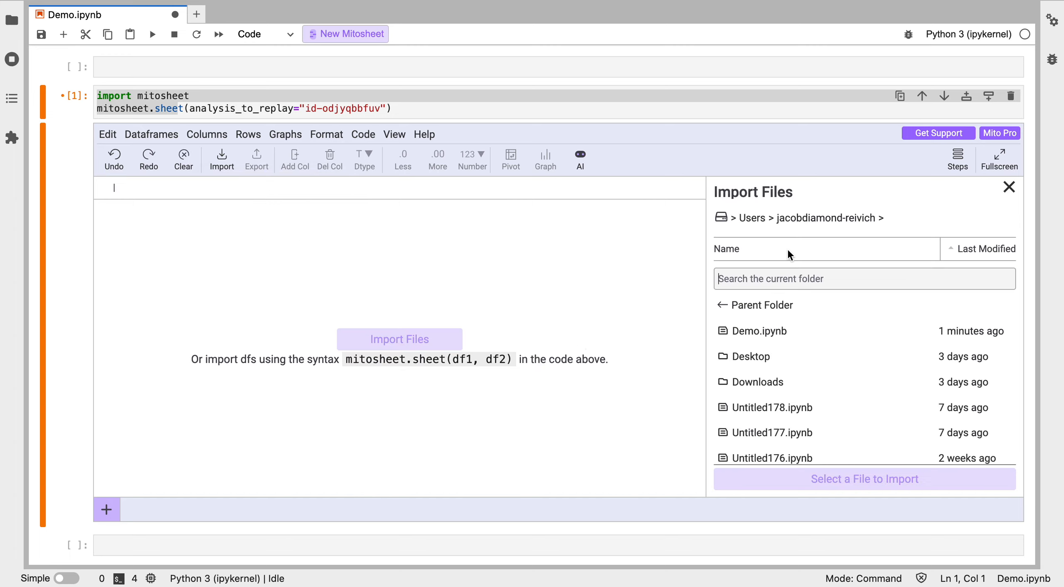
text(tes)
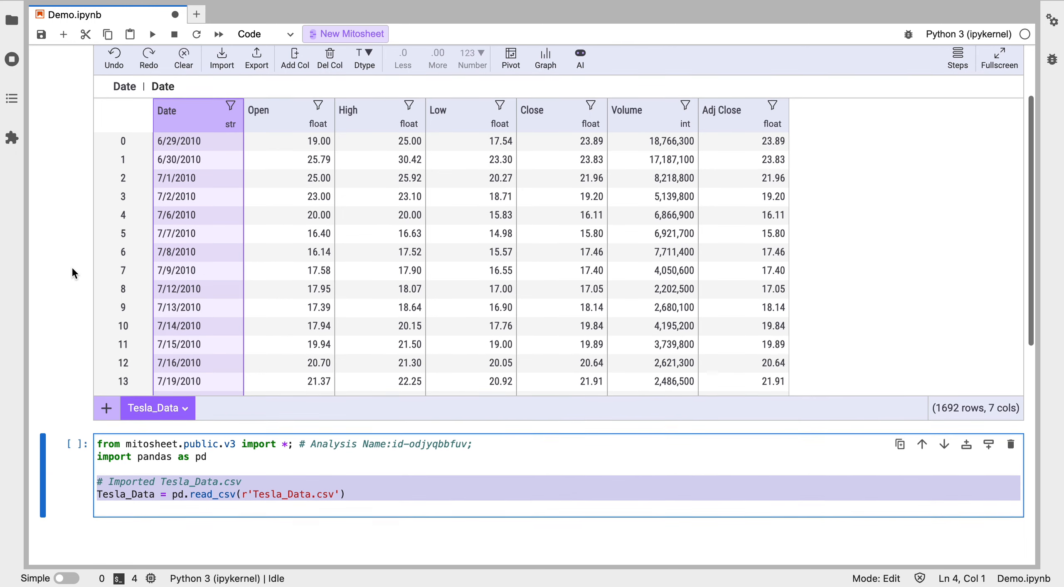
- Add a column named Month filled with =MONTH(Date) month numbers
click(153, 33)
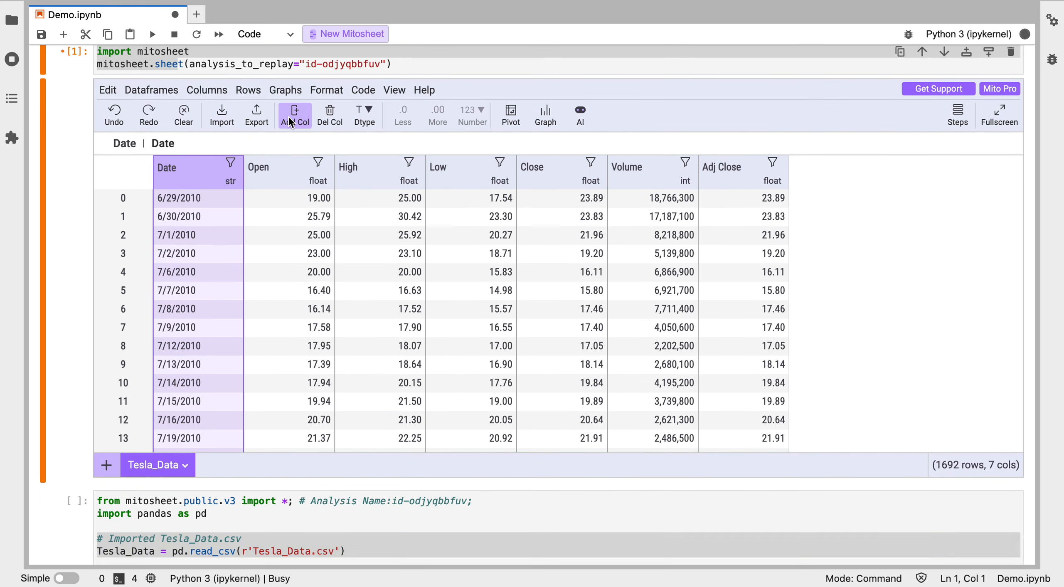
click(293, 114)
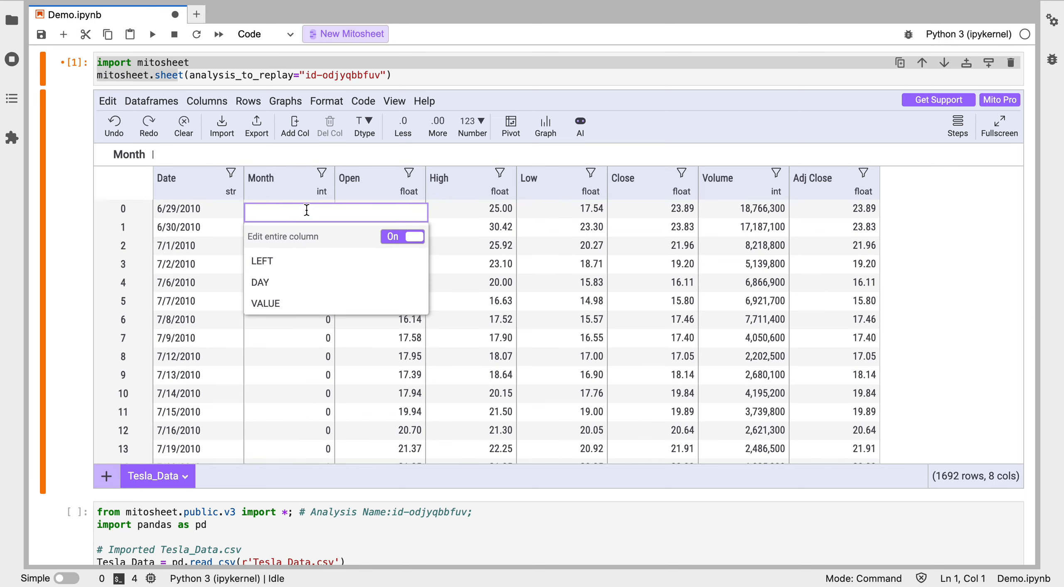
text(Month0)
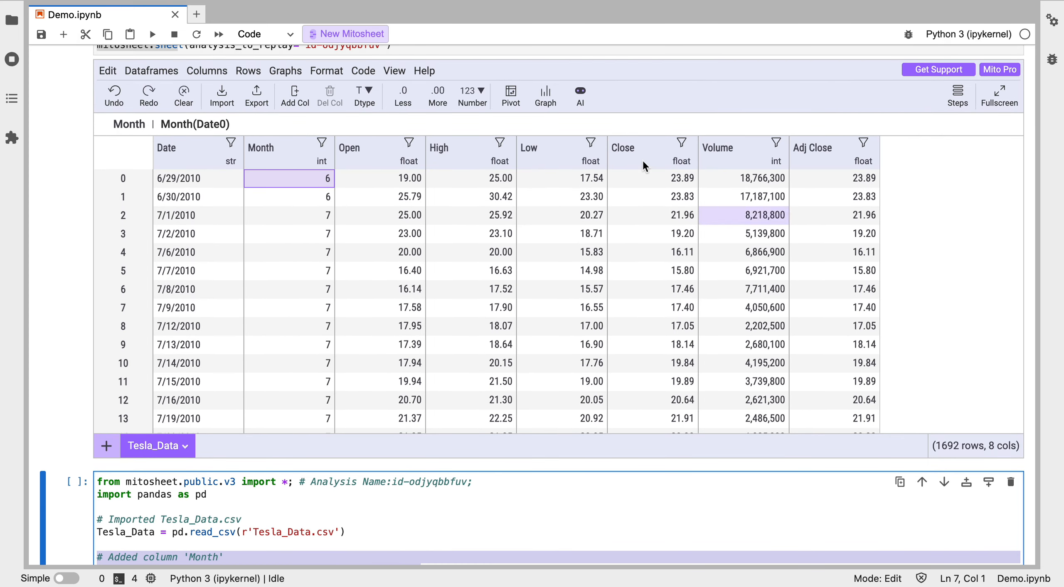
- Create a pivot table with Month as rows and mean of Volume as values
click(744, 233)
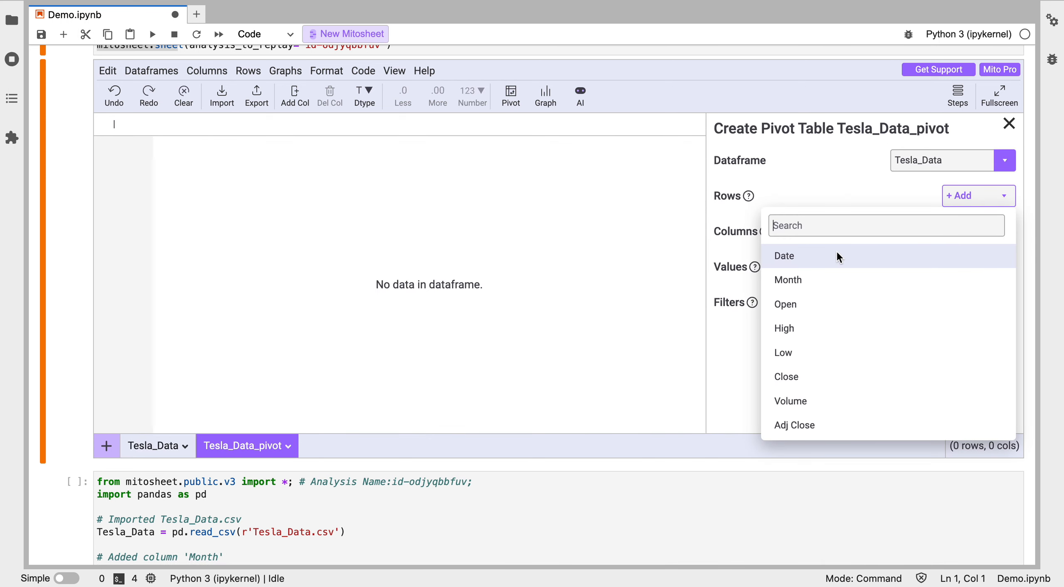
click(788, 279)
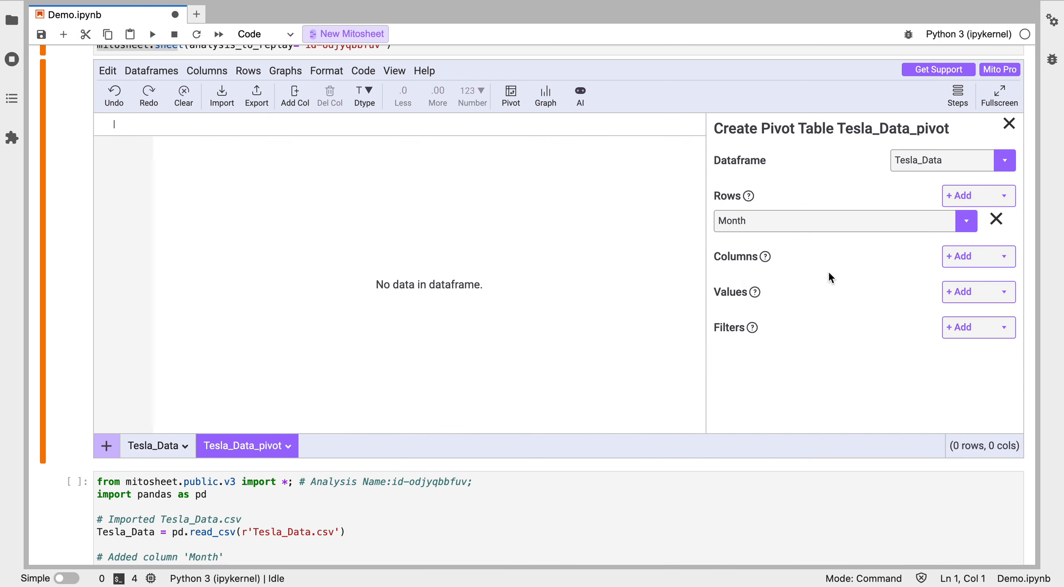
click(974, 292)
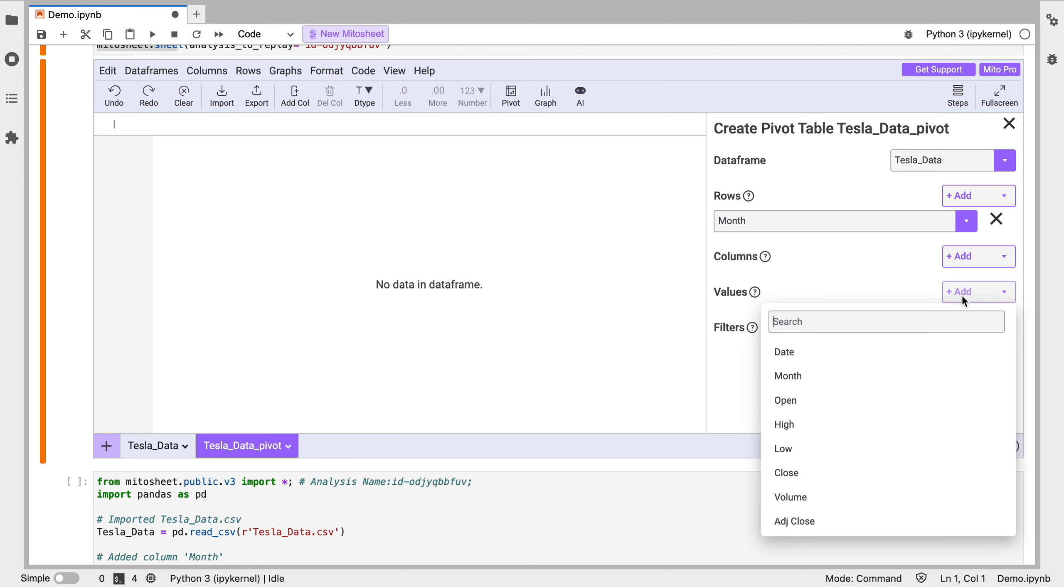
mouse_move(790, 497)
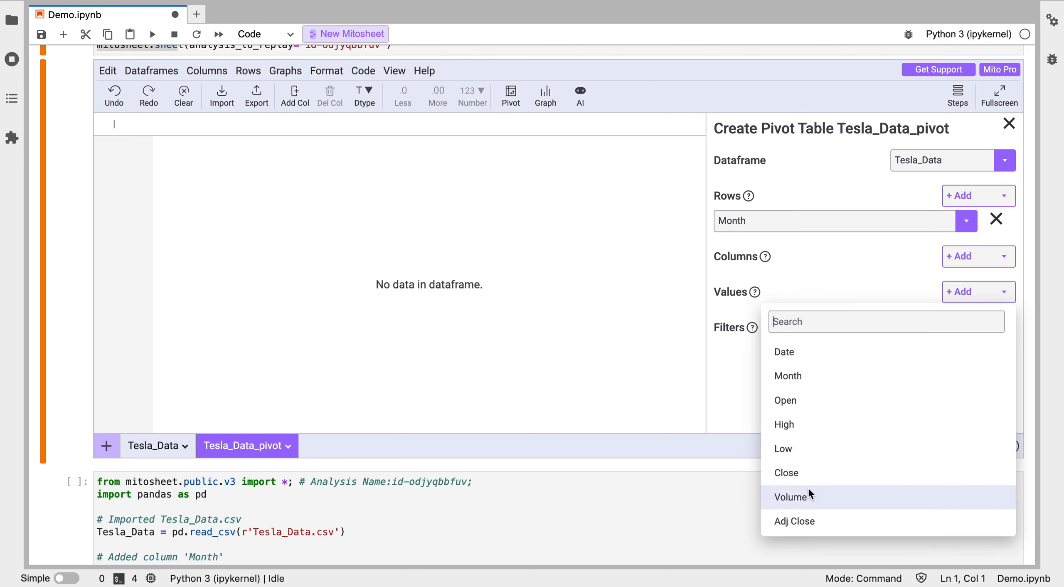
click(791, 496)
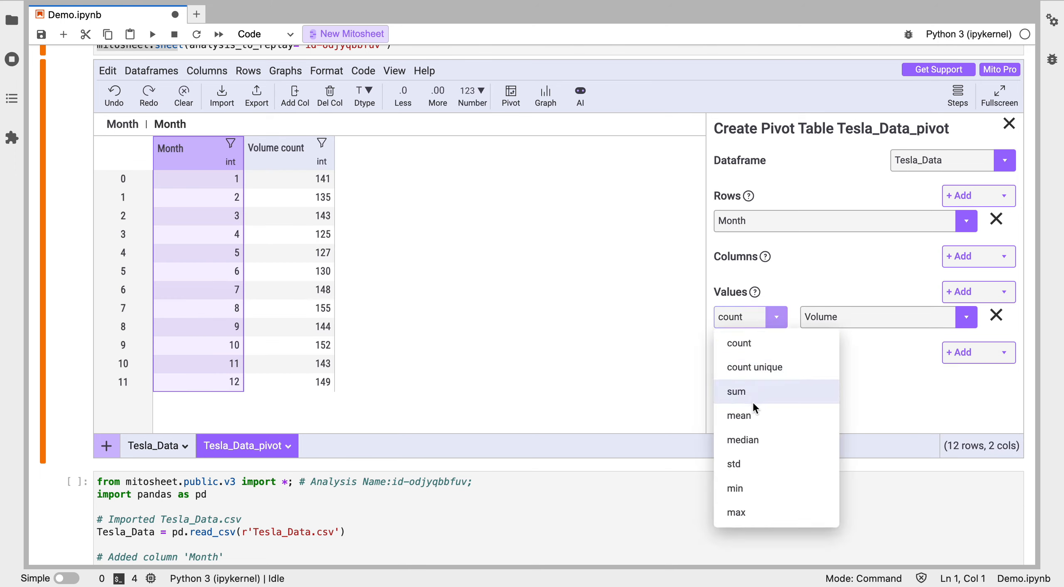
click(738, 416)
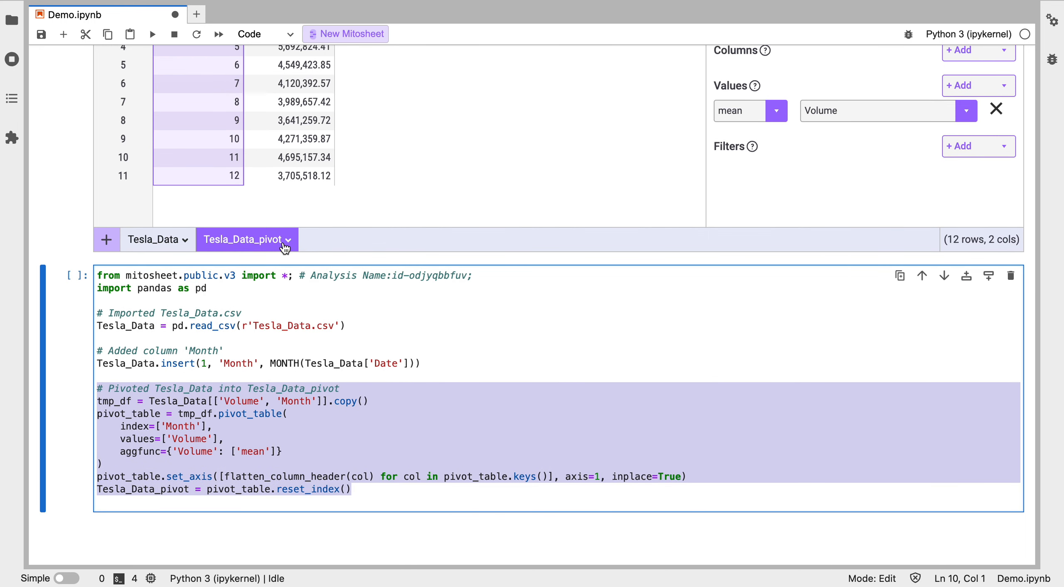
- Rename the Tesla_Data_pivot sheet to 'pivot'
double_click(242, 239)
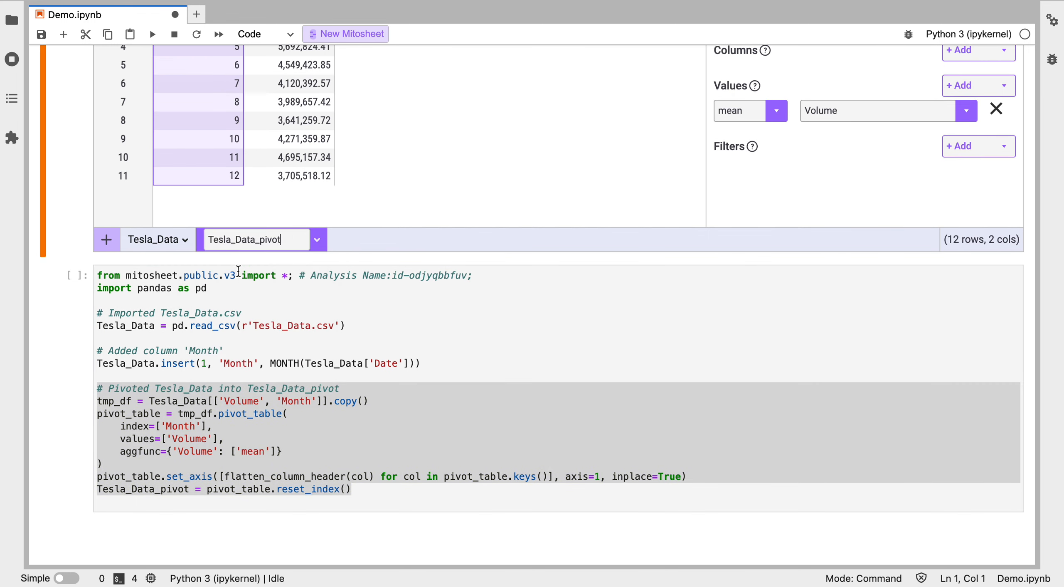
text(pivot)
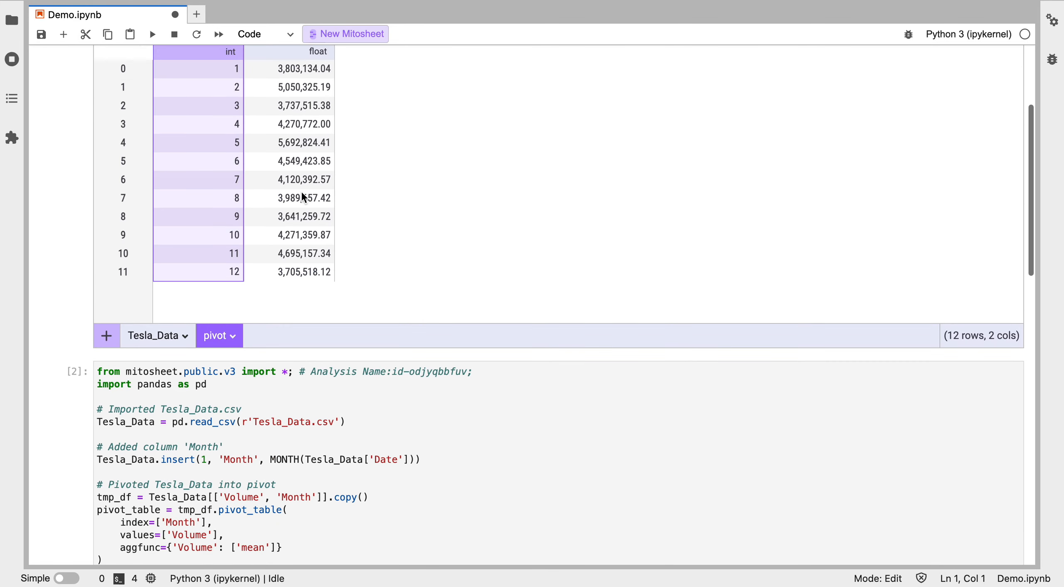
scroll(down, 3)
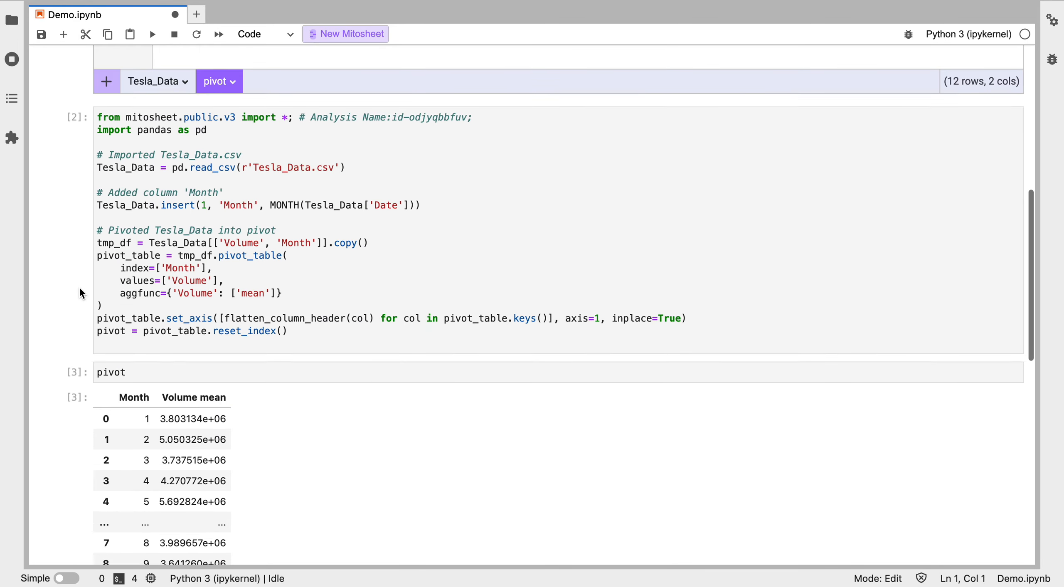
scroll(down, 3)
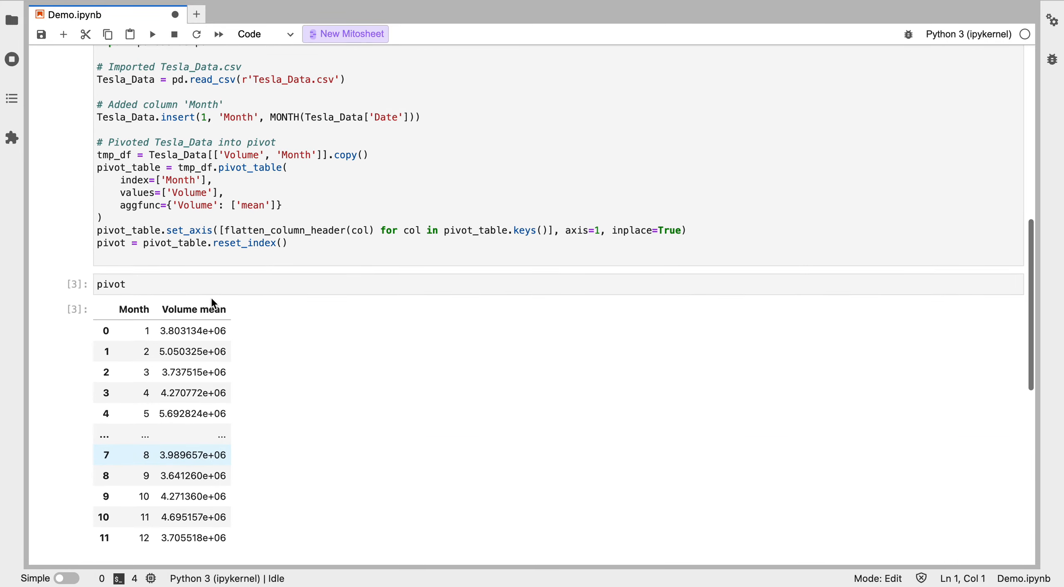
click(350, 34)
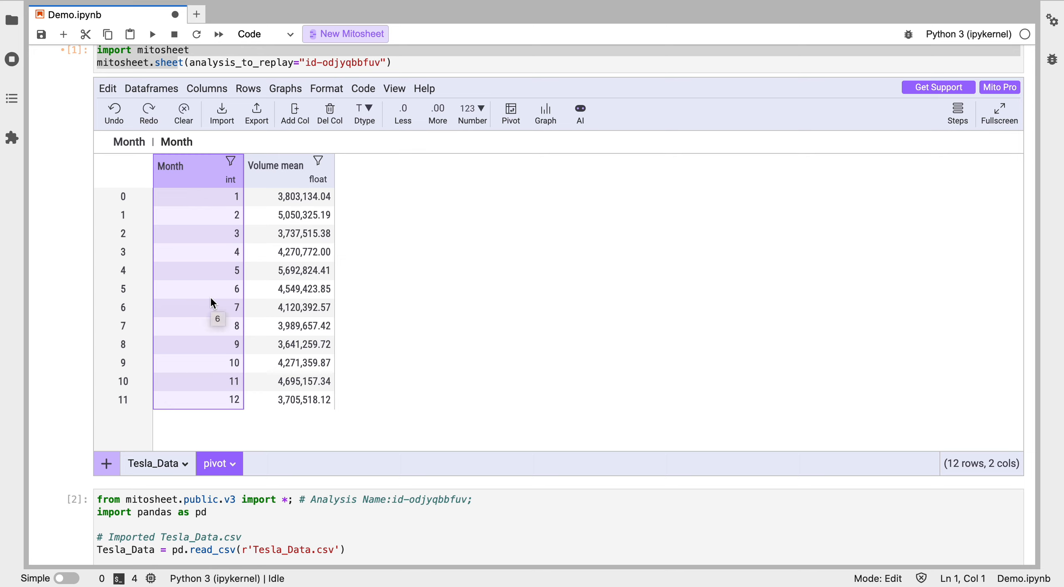
mouse_move(350, 264)
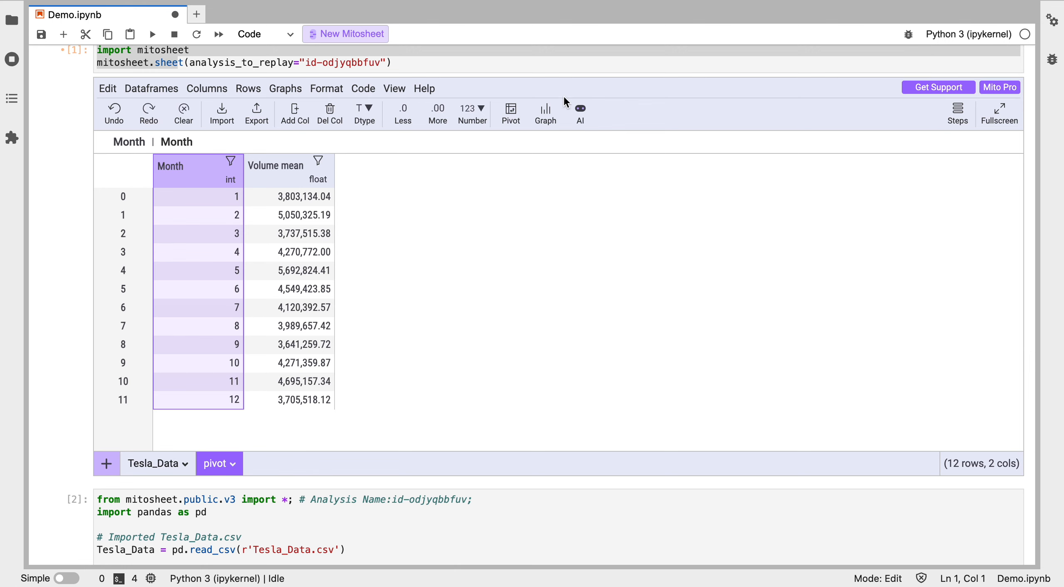
- Graph the pivot sheet as a bar chart with Month on X and Volume mean on Y
click(544, 114)
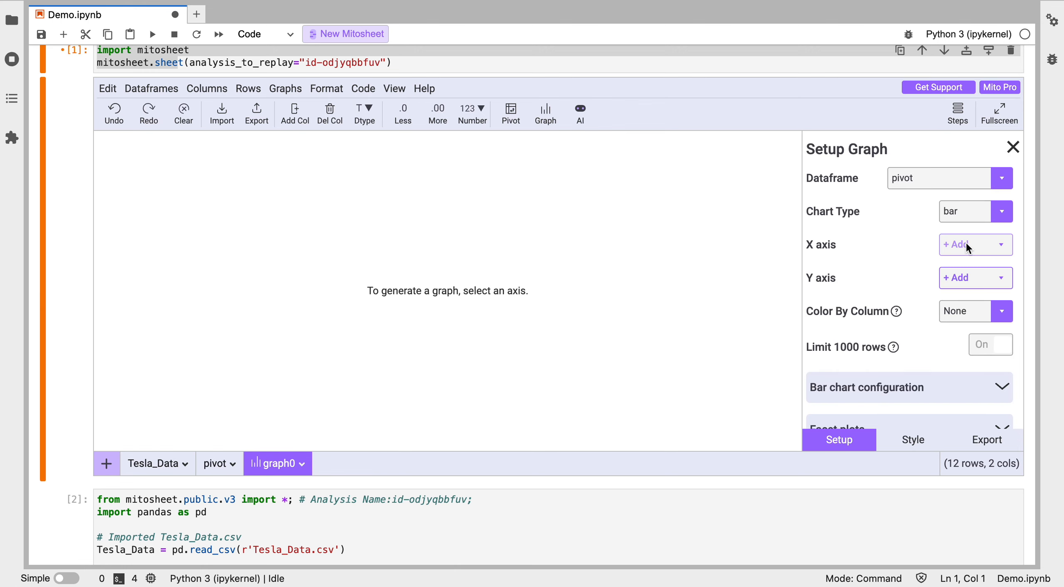
click(956, 244)
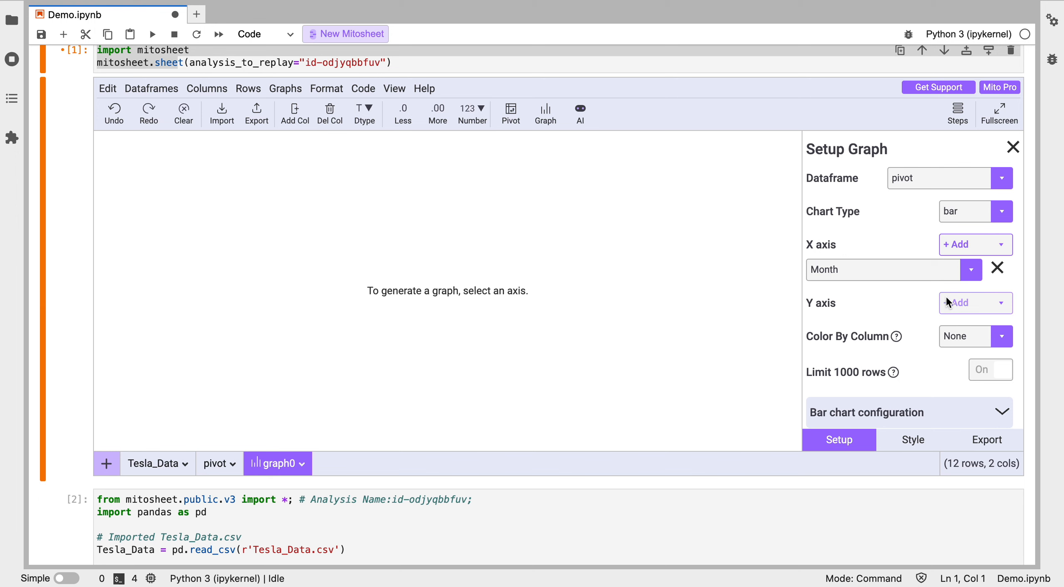
click(957, 302)
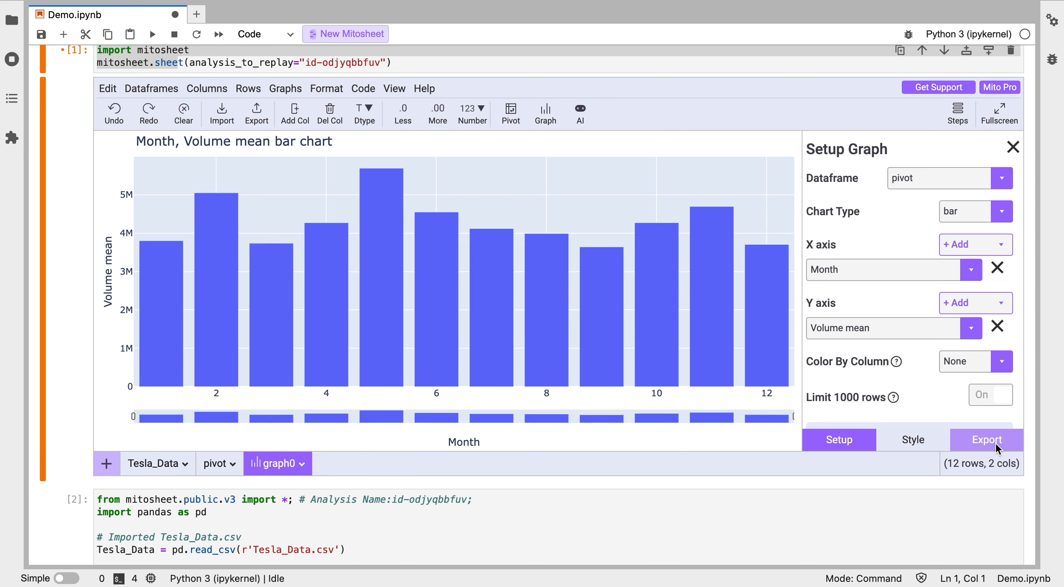
- Set the chart's Plot Background Color to bright green in the Style colors
click(912, 439)
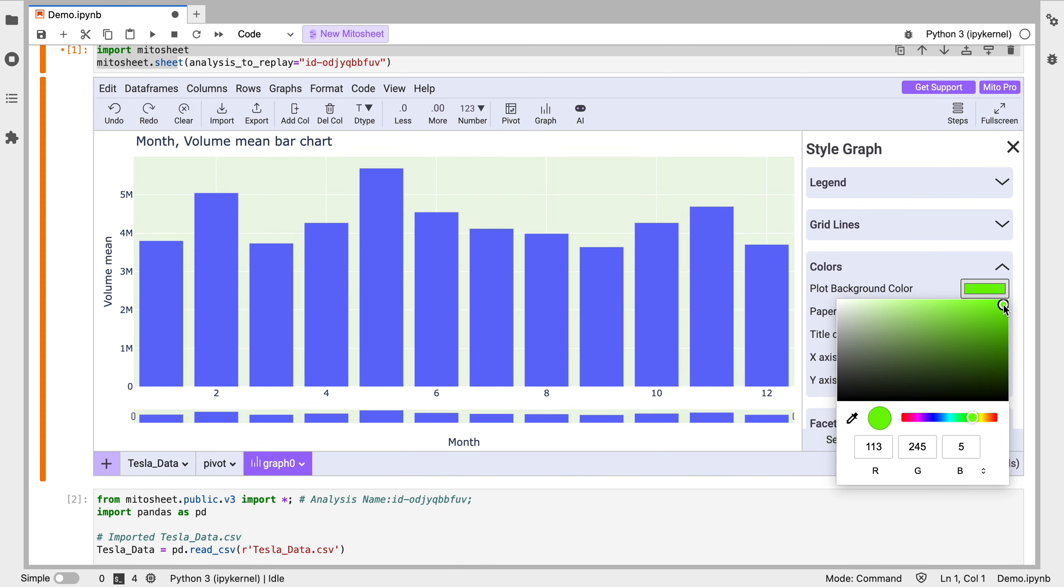
click(1004, 304)
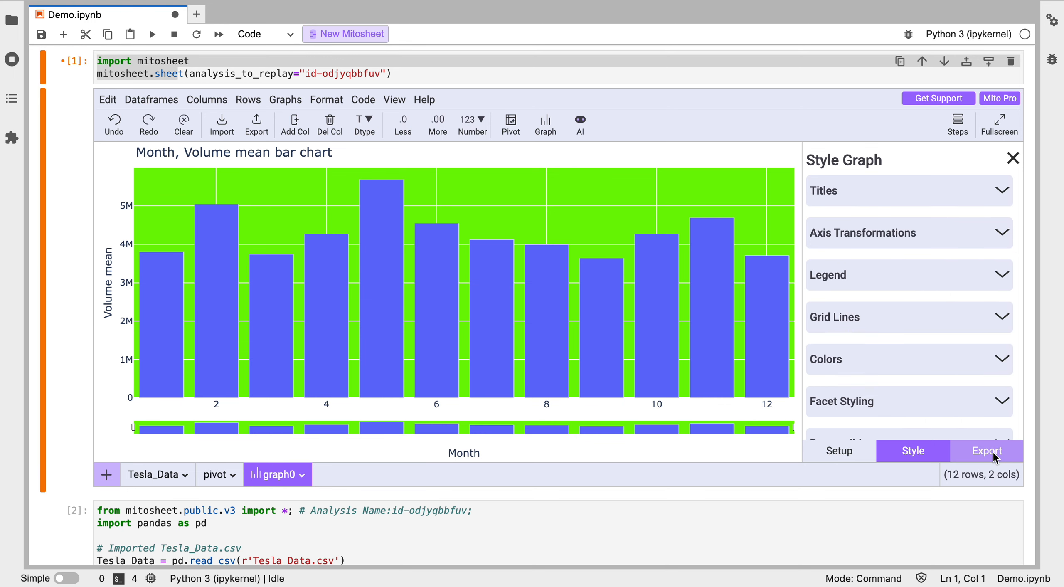
- Copy the graph display code to a new cell and run it to render the green chart
click(985, 451)
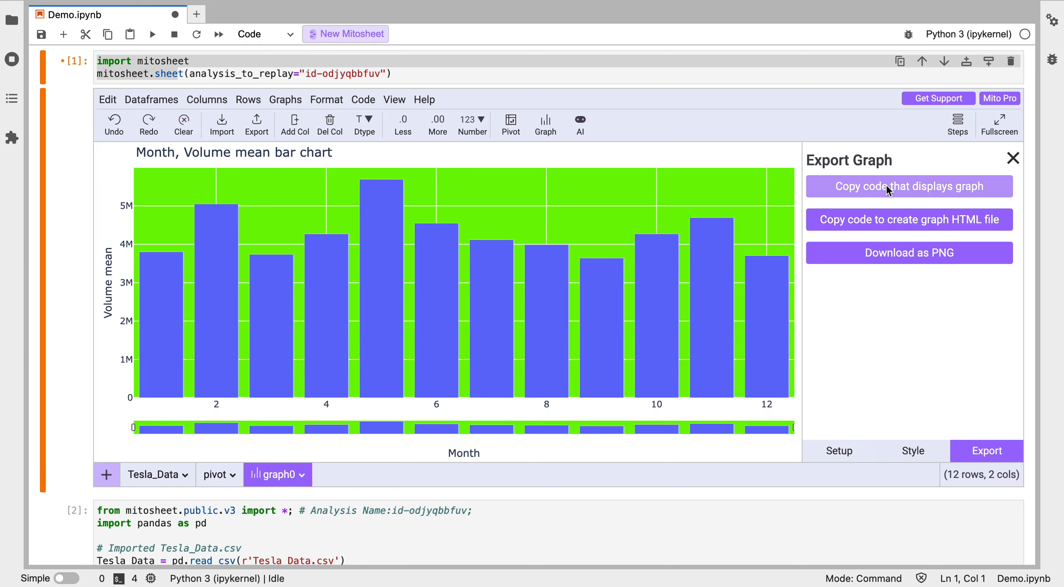
click(907, 187)
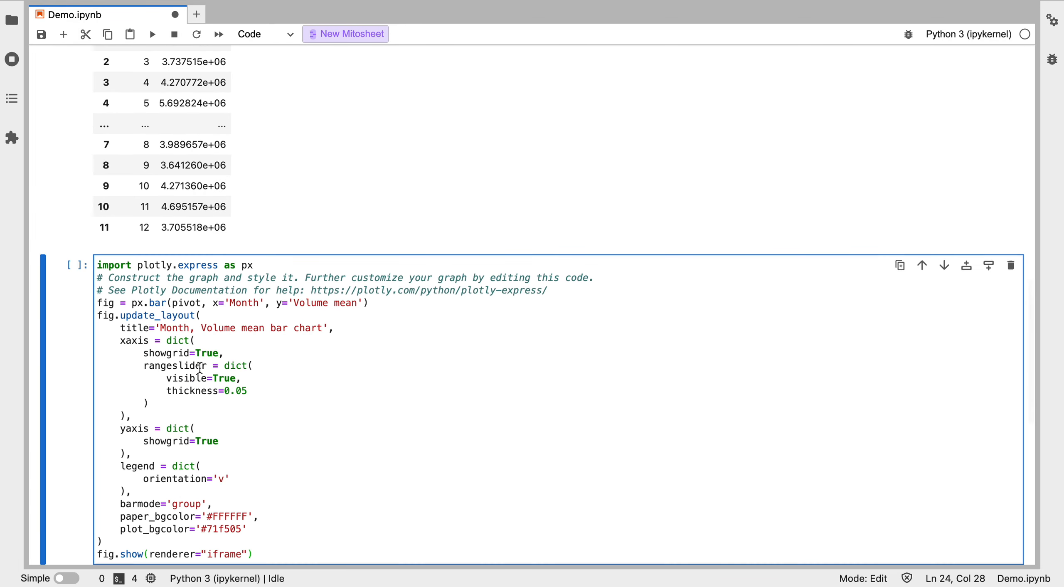
scroll(down, 3)
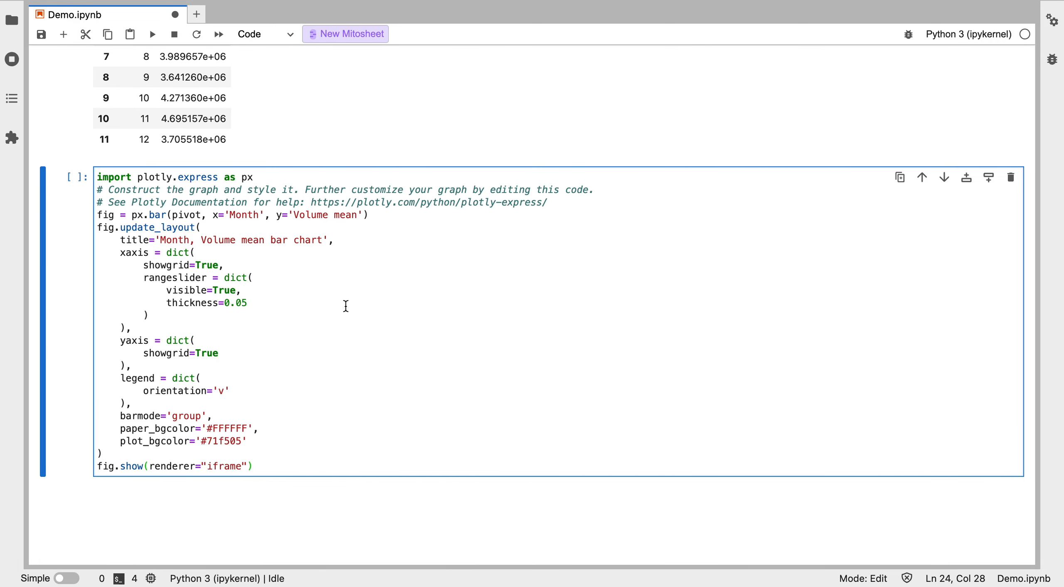
click(254, 466)
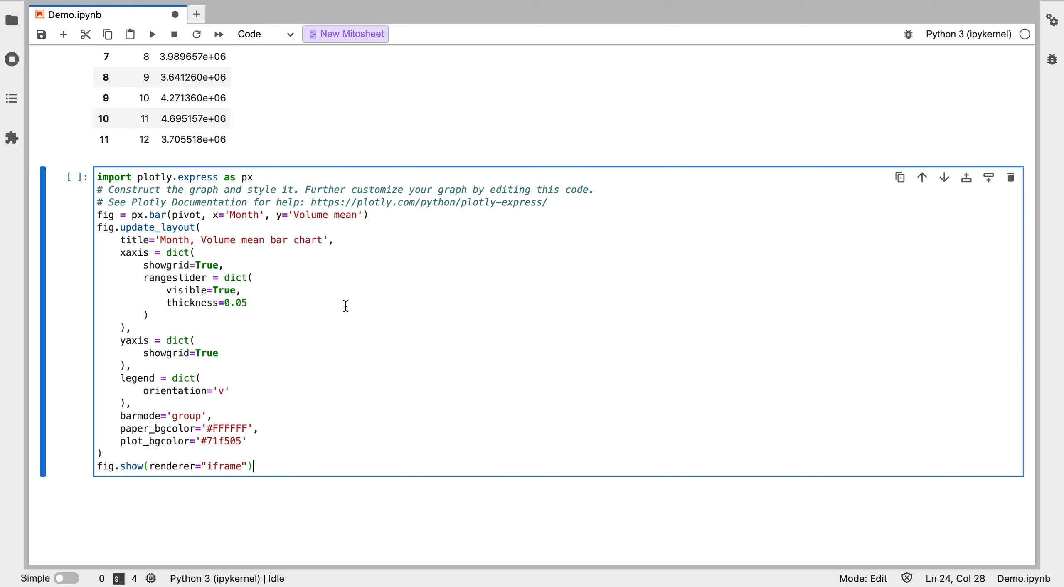
key(shift+enter)
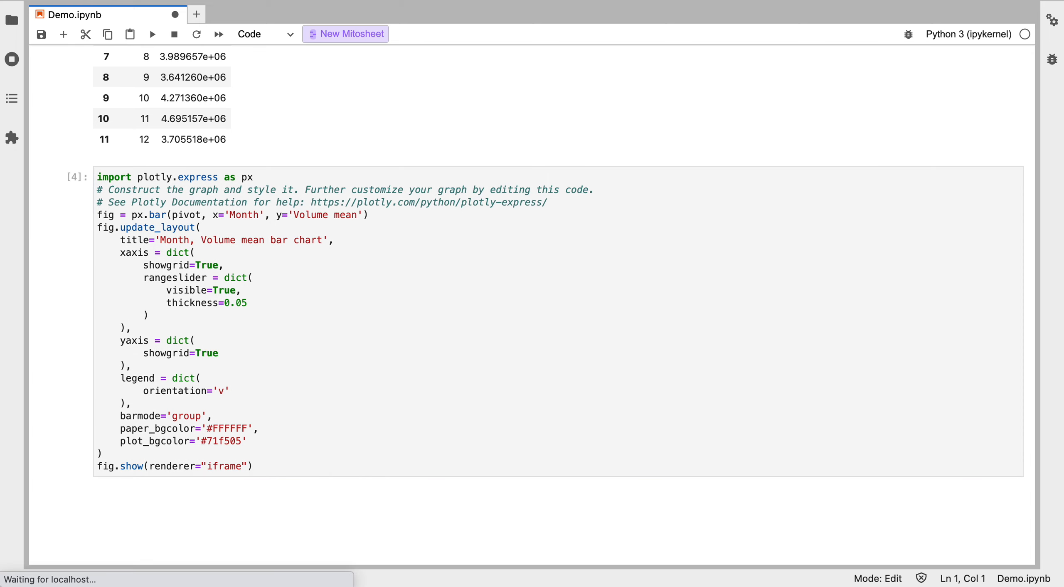
click(152, 34)
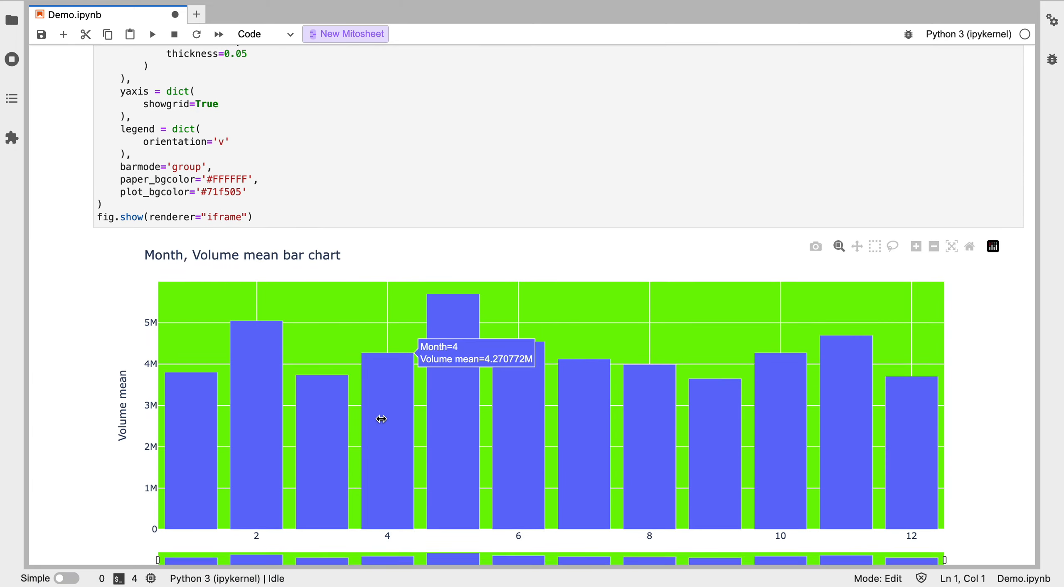
scroll(down, 3)
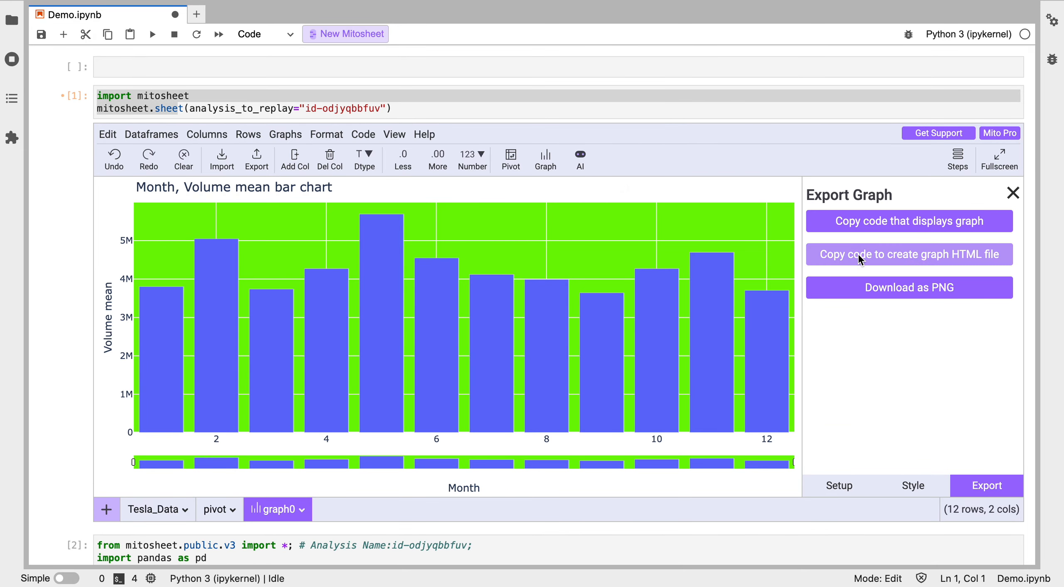
mouse_move(907, 254)
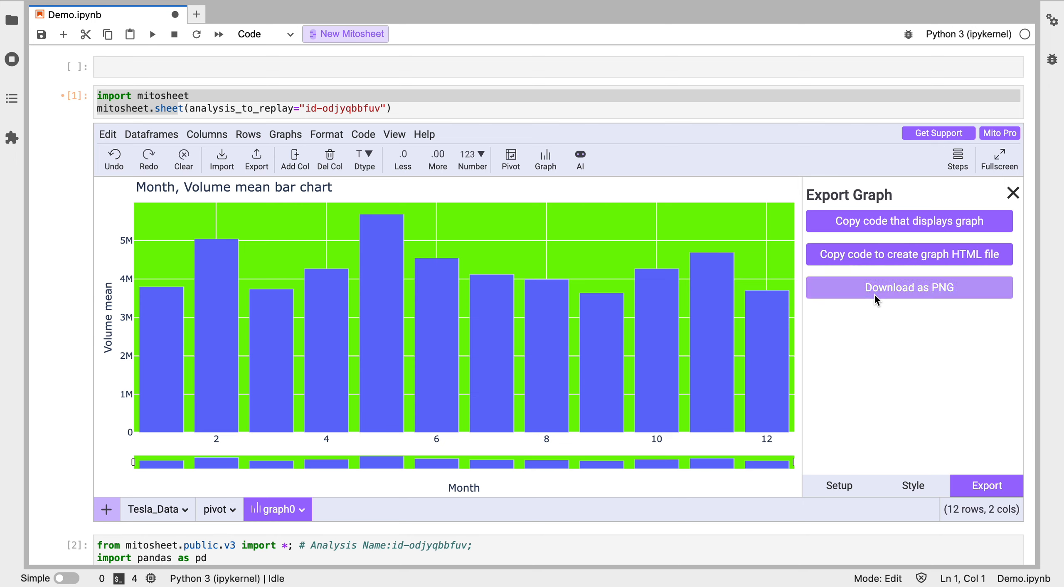
mouse_move(909, 287)
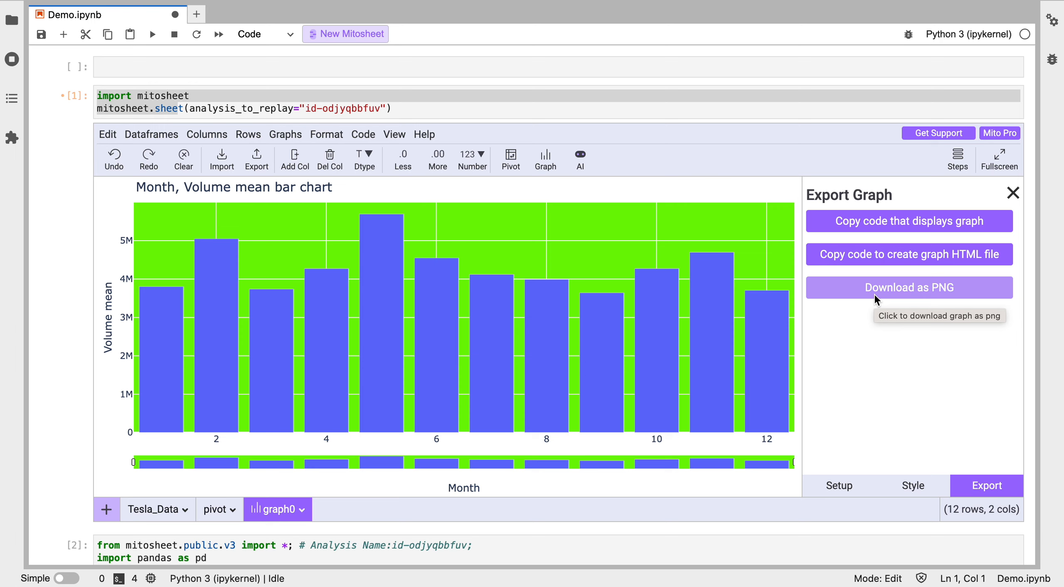
- Switch from the pivot sheet back to the Tesla_Data sheet
click(215, 509)
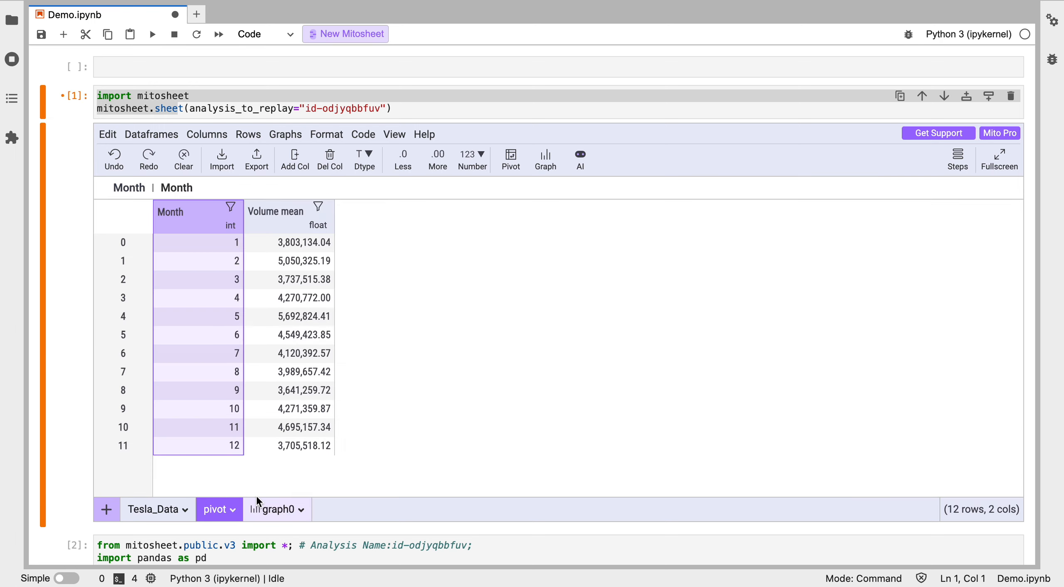
click(152, 509)
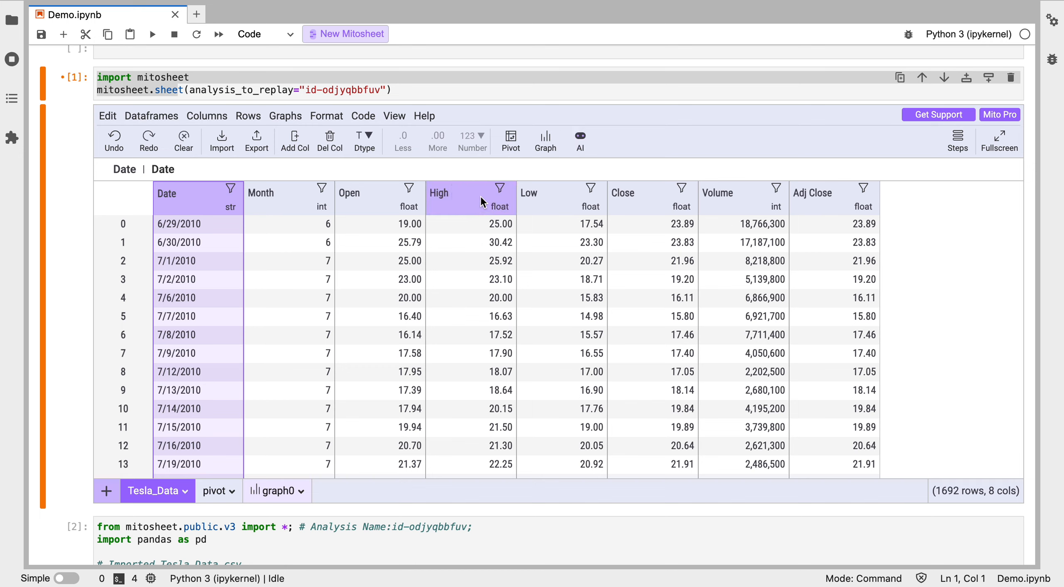
mouse_move(490, 216)
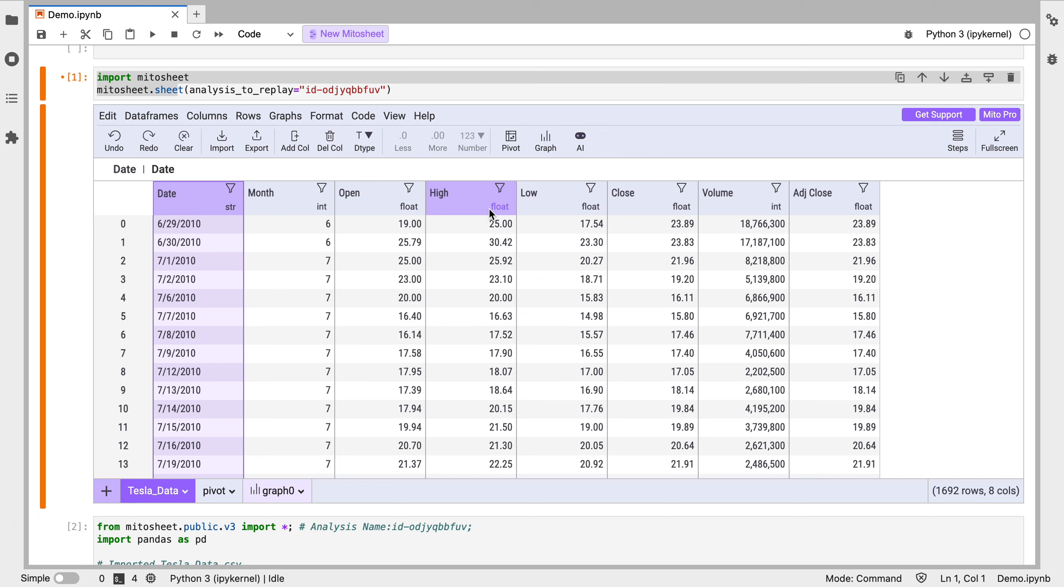
mouse_move(580, 141)
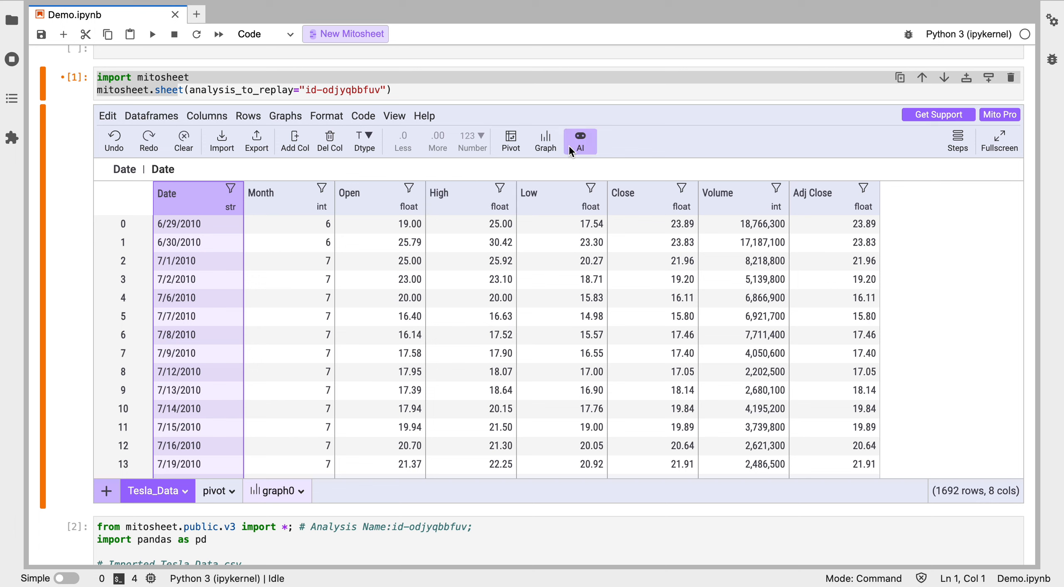
- Ask Mito AI to 'turn the high column into an integer', adding the astype(int) code line
click(580, 142)
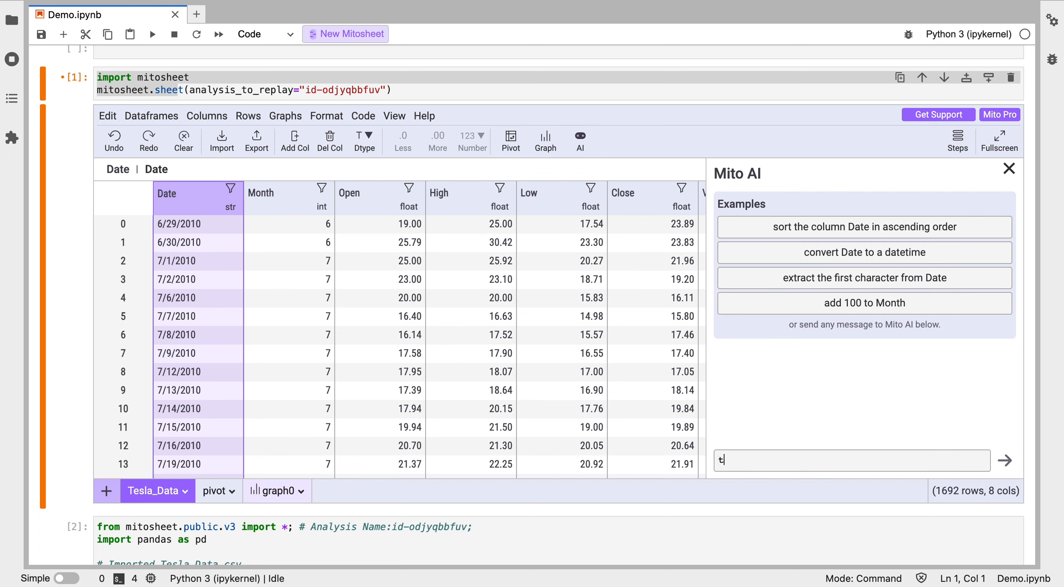
text(urn the high column into an integer)
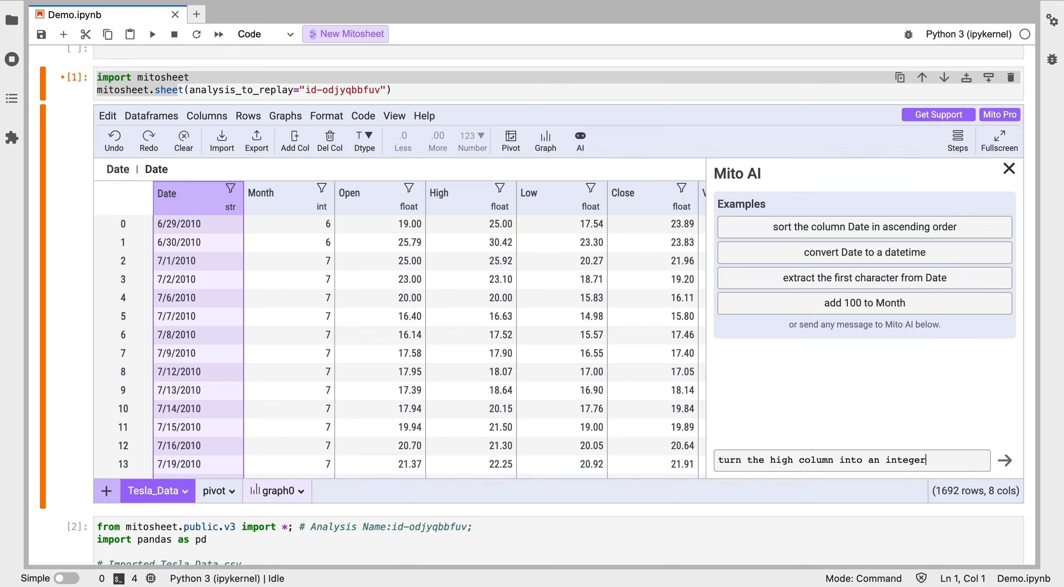
click(1005, 459)
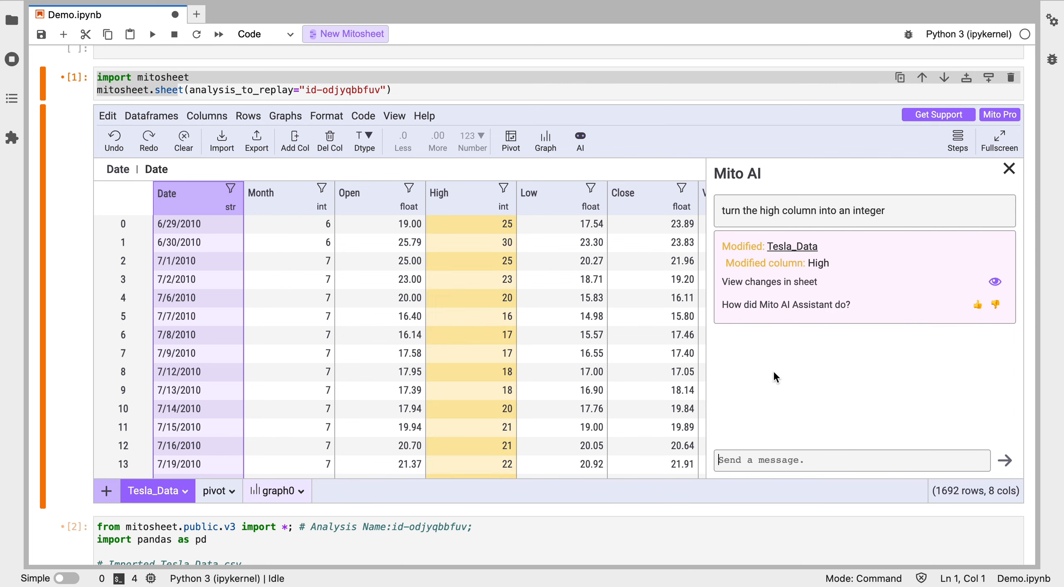
mouse_move(744, 367)
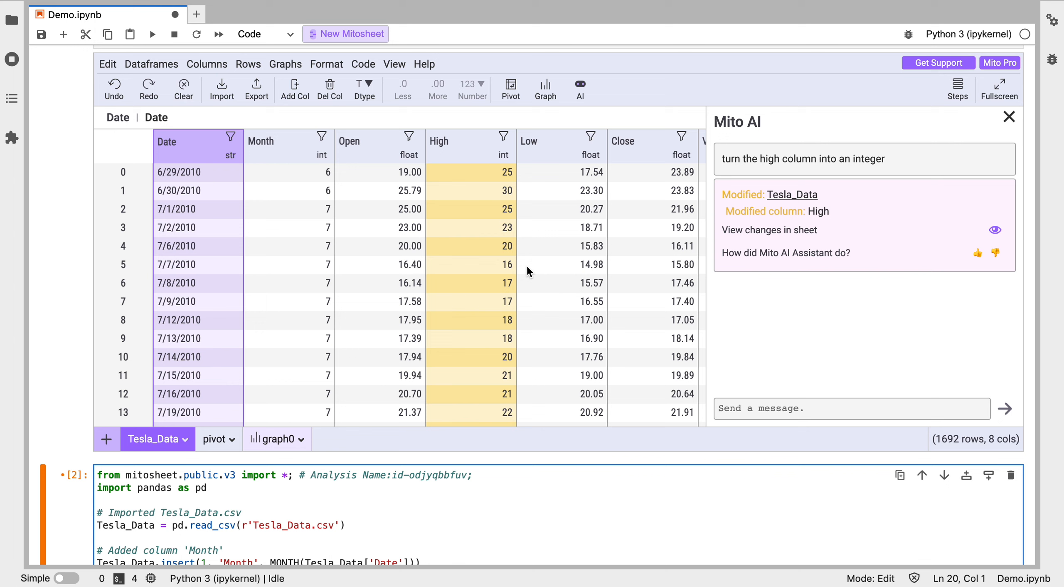
mouse_move(228, 334)
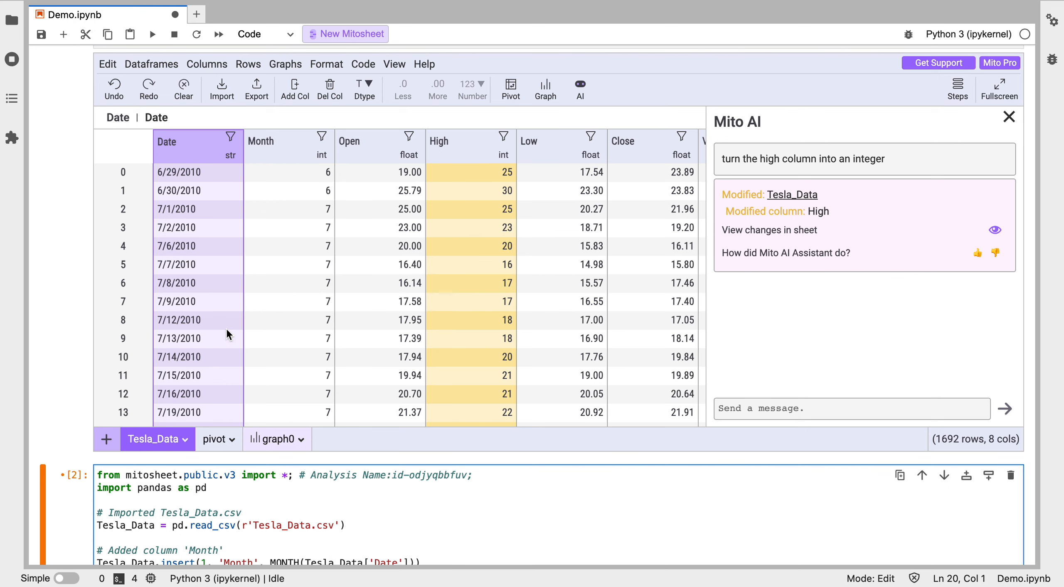
scroll(right, 3)
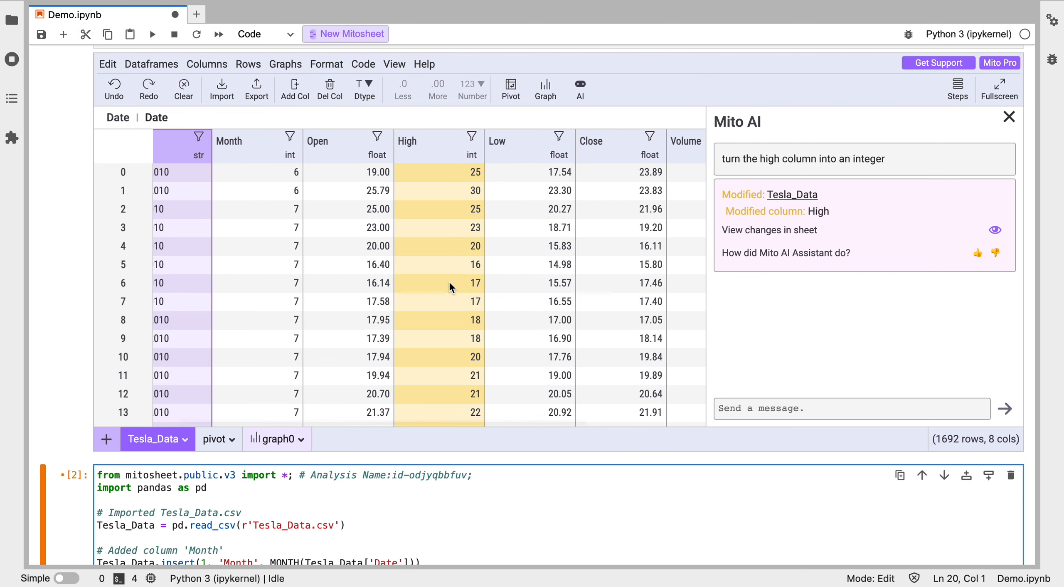
mouse_move(451, 301)
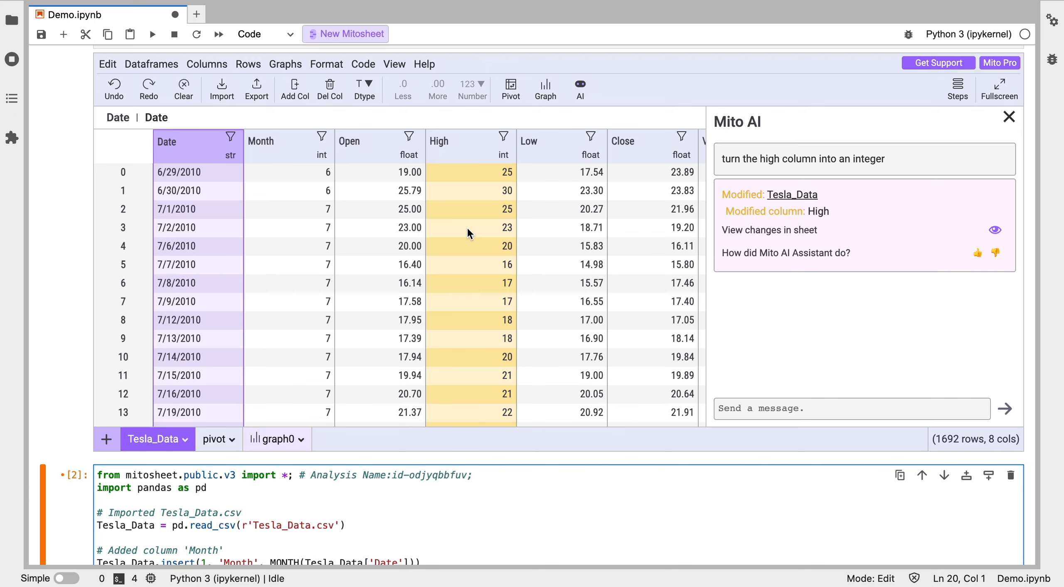
scroll(down, 3)
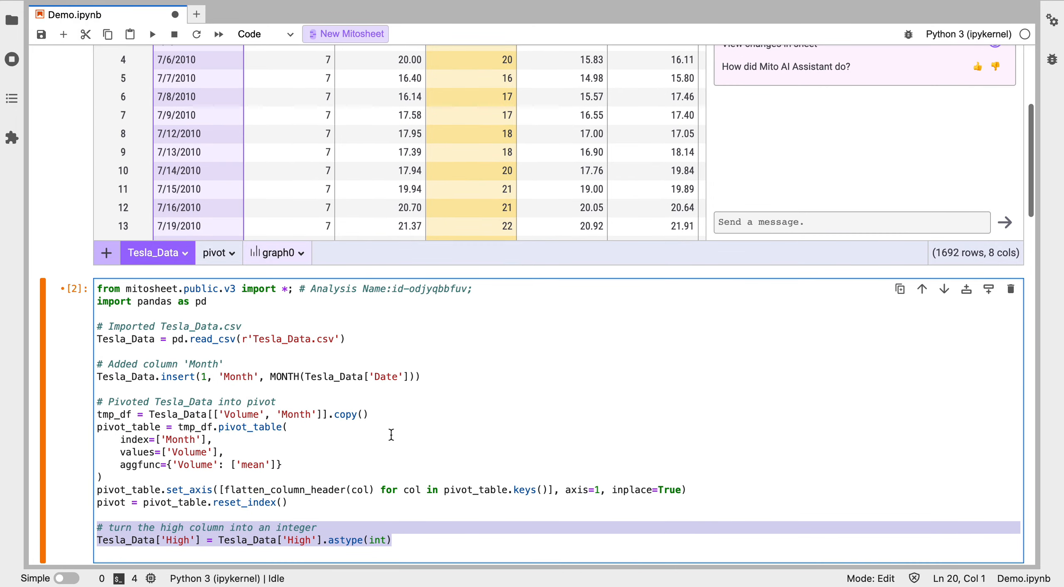